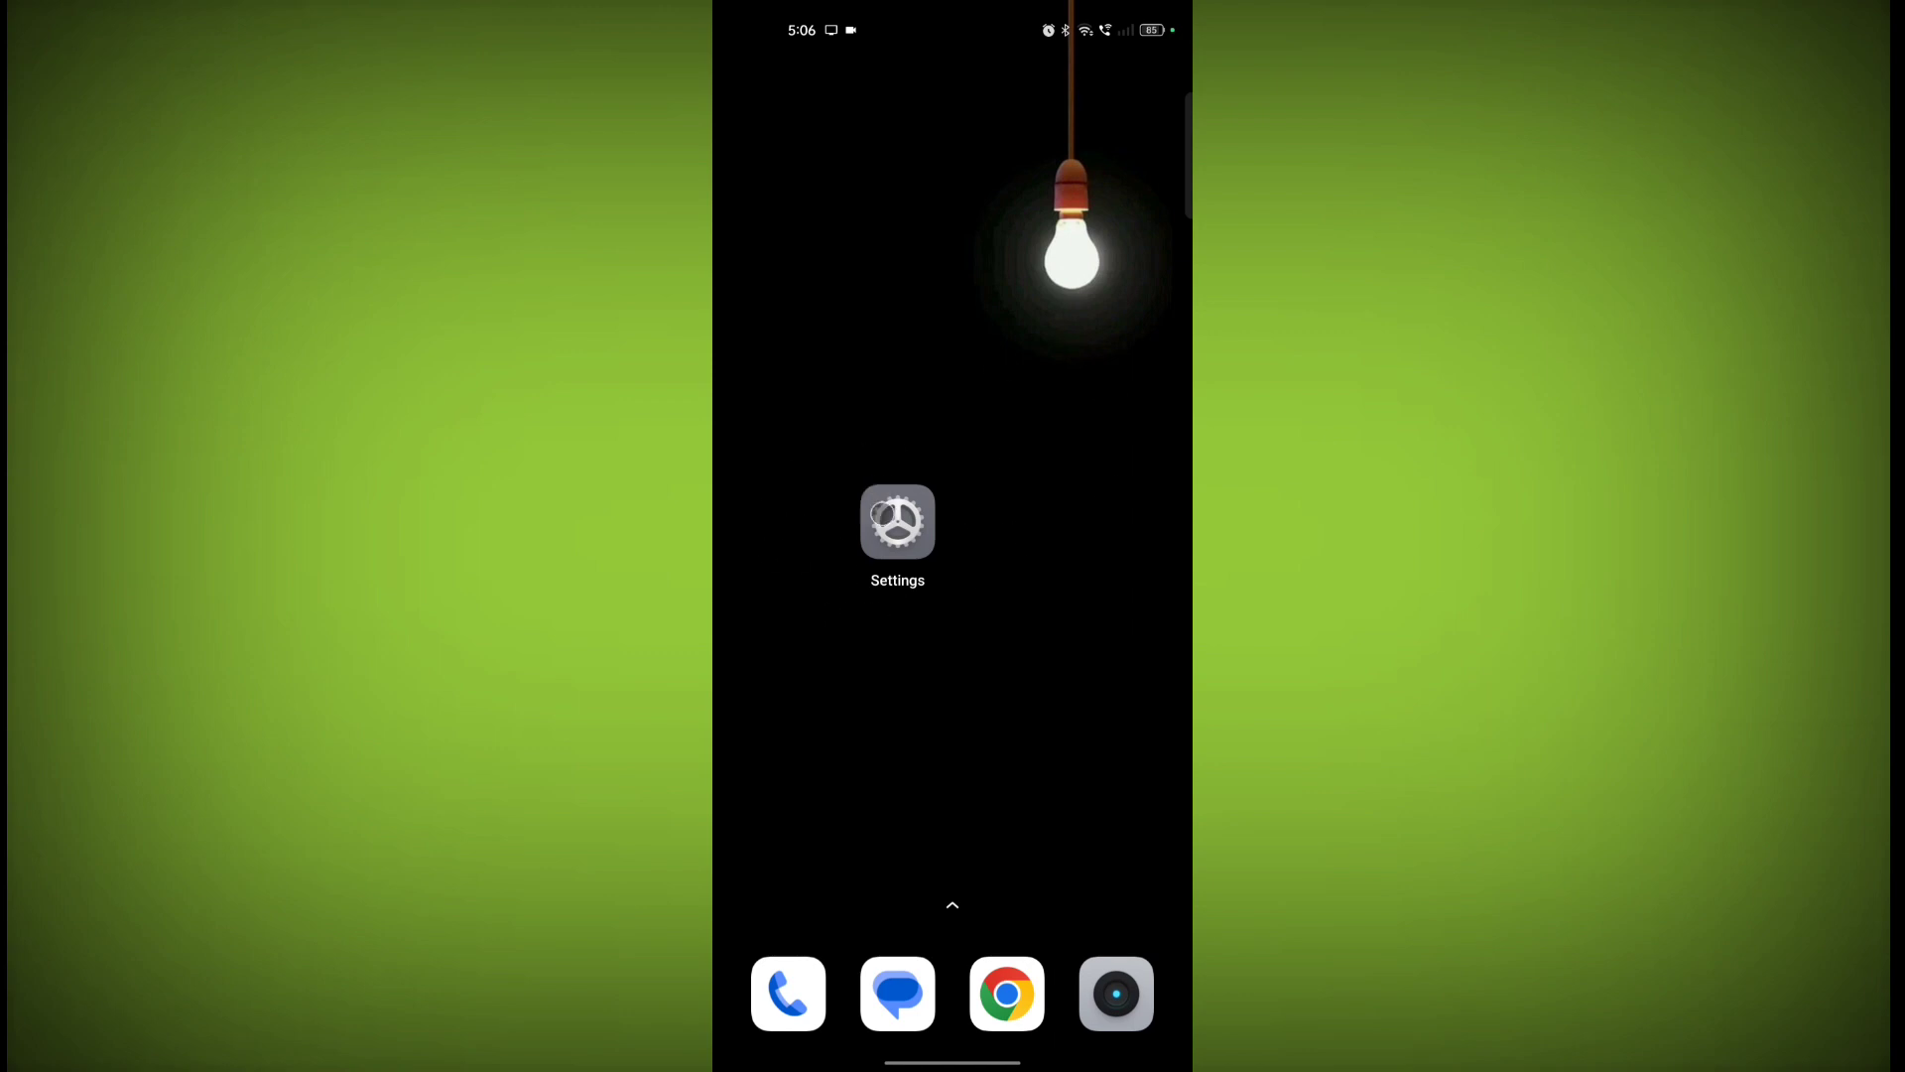
Step: Launch Settings from the home screen and scroll down toward Additional Settings
left_click(899, 523)
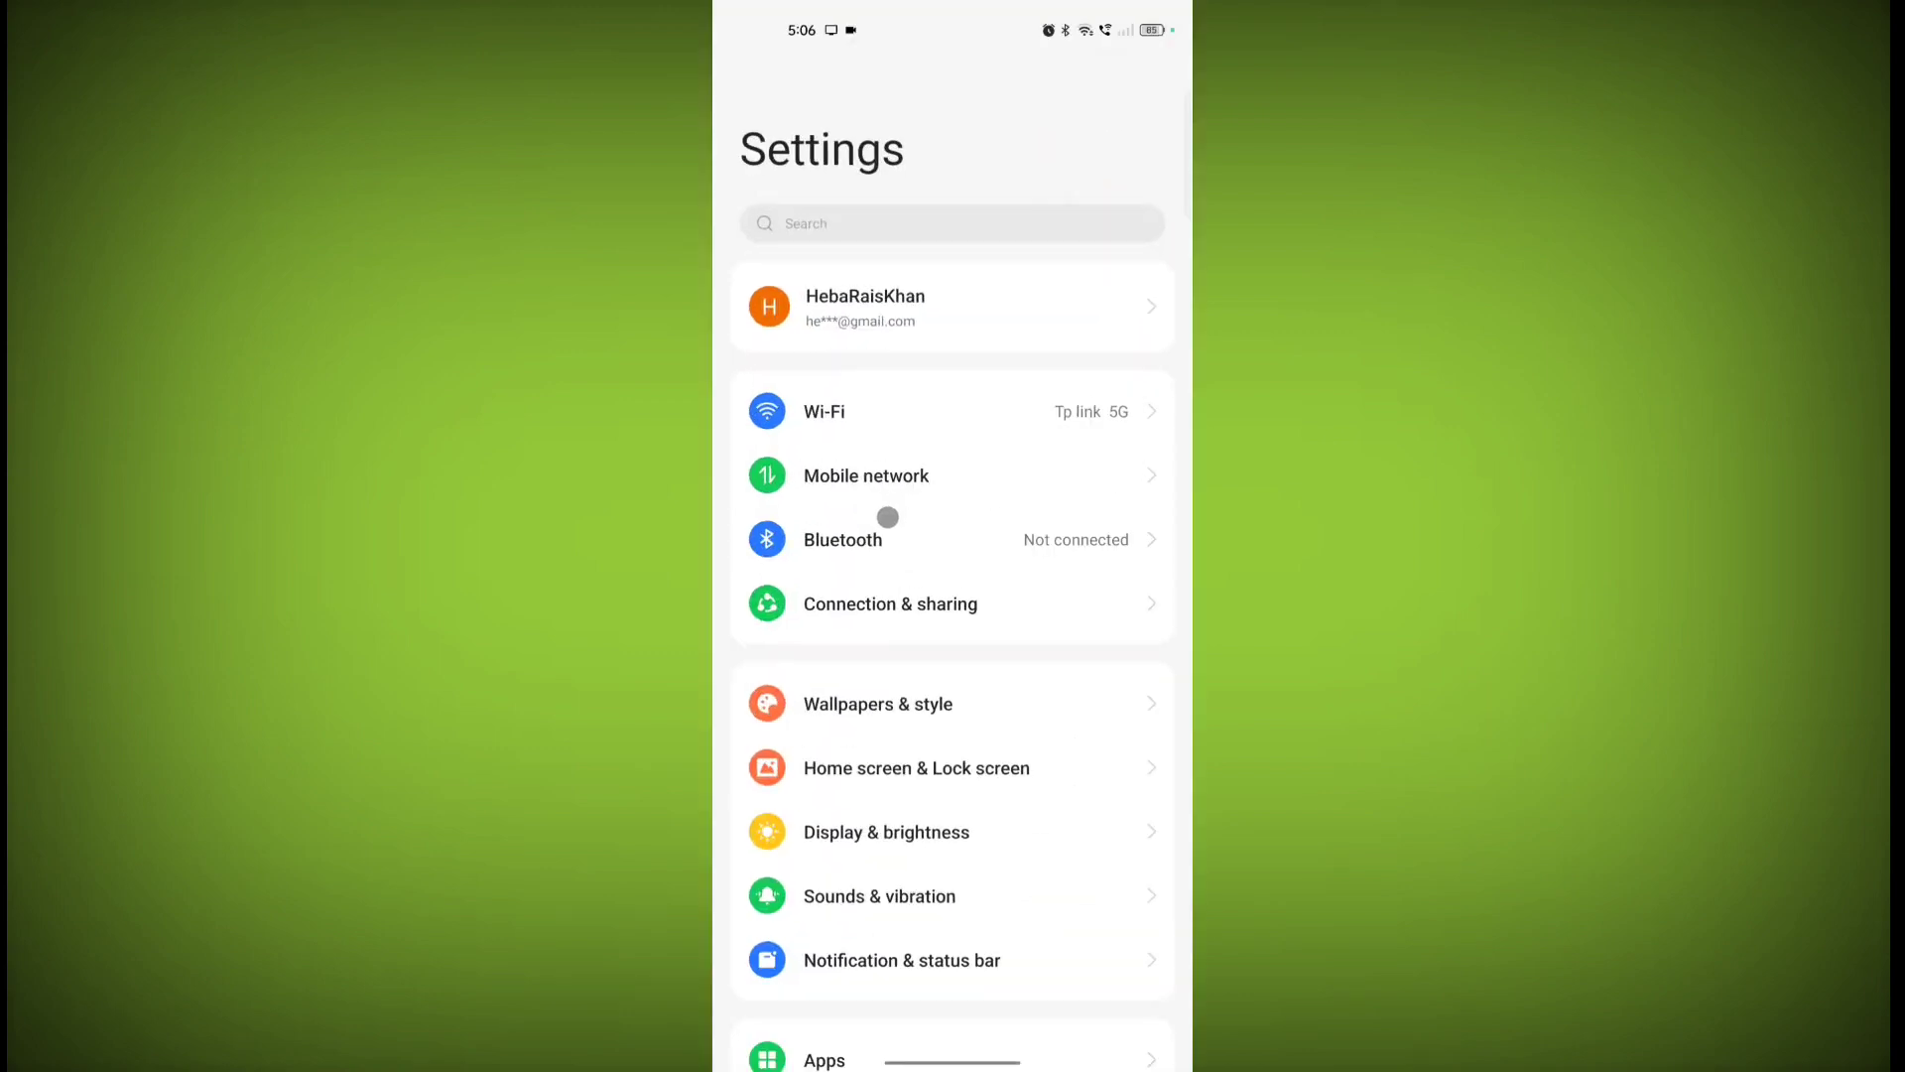
scroll("down", 3)
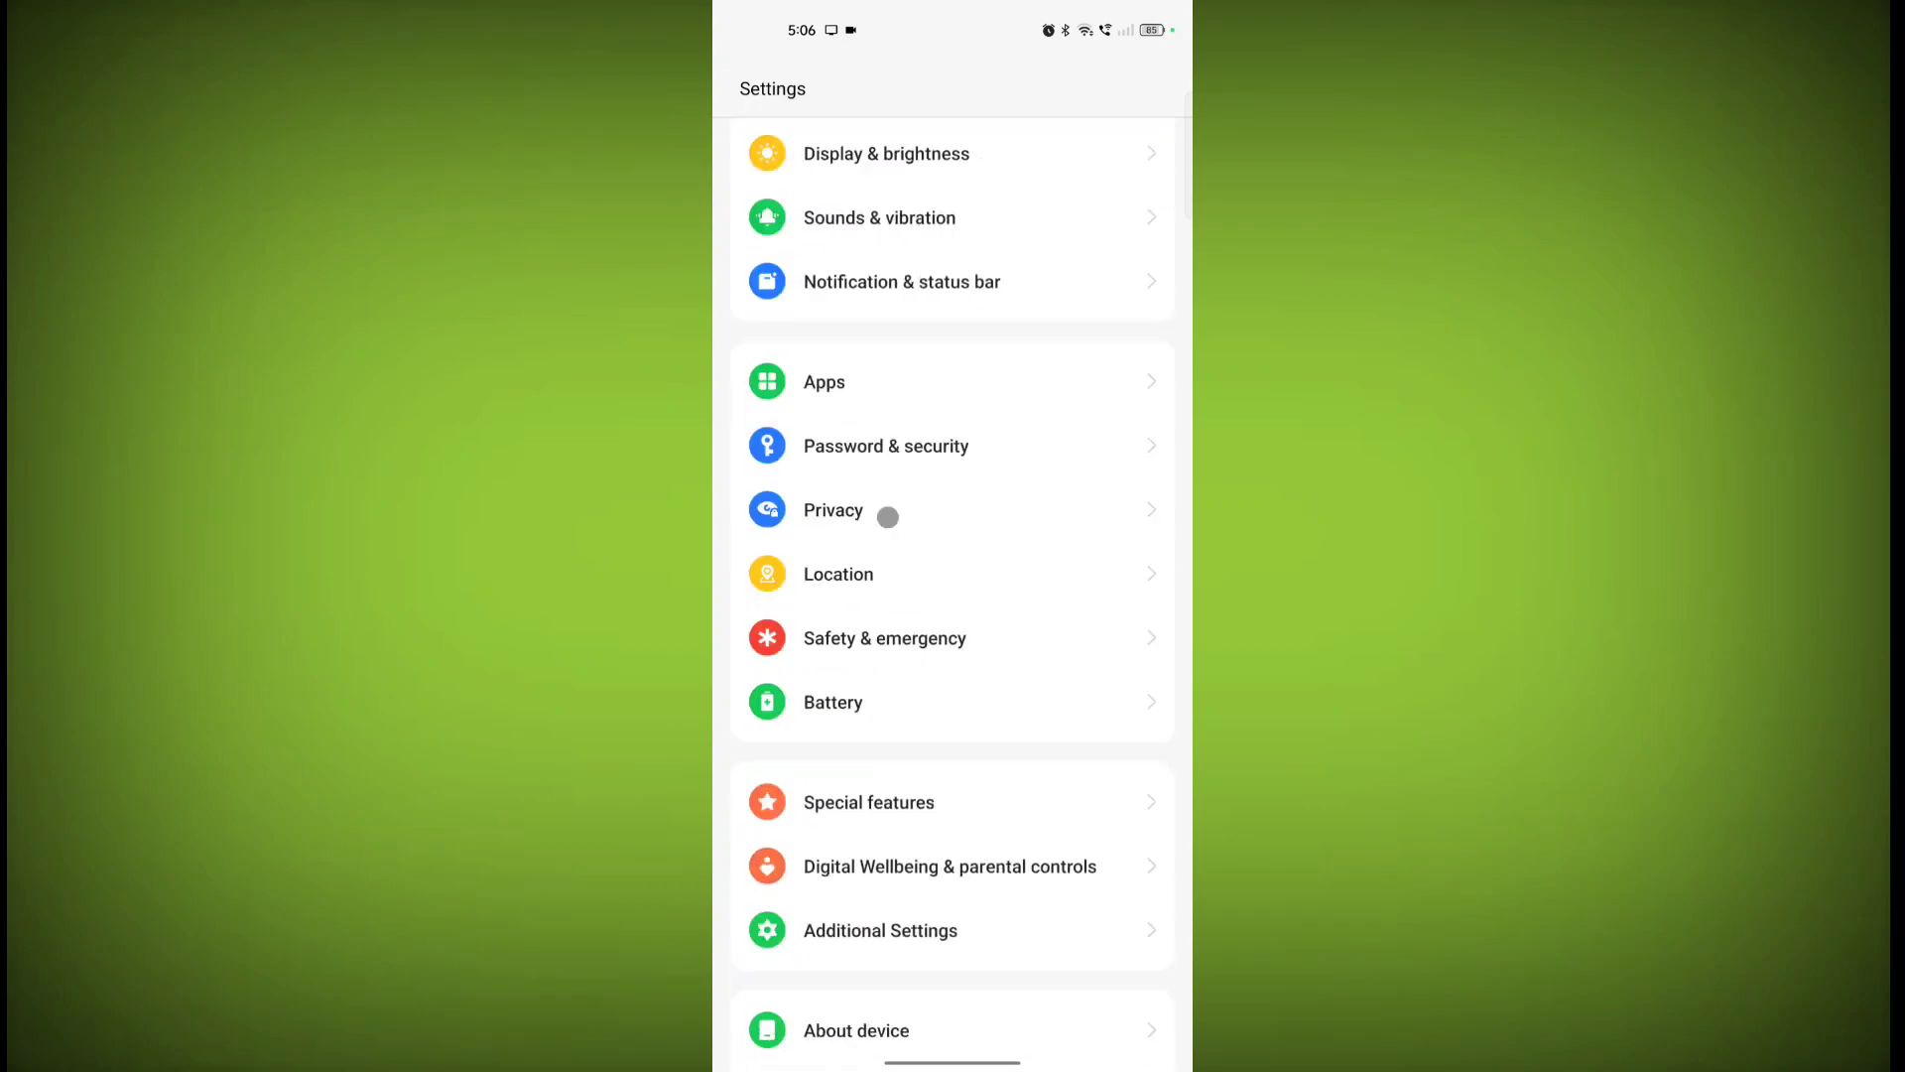
scroll("down", 3)
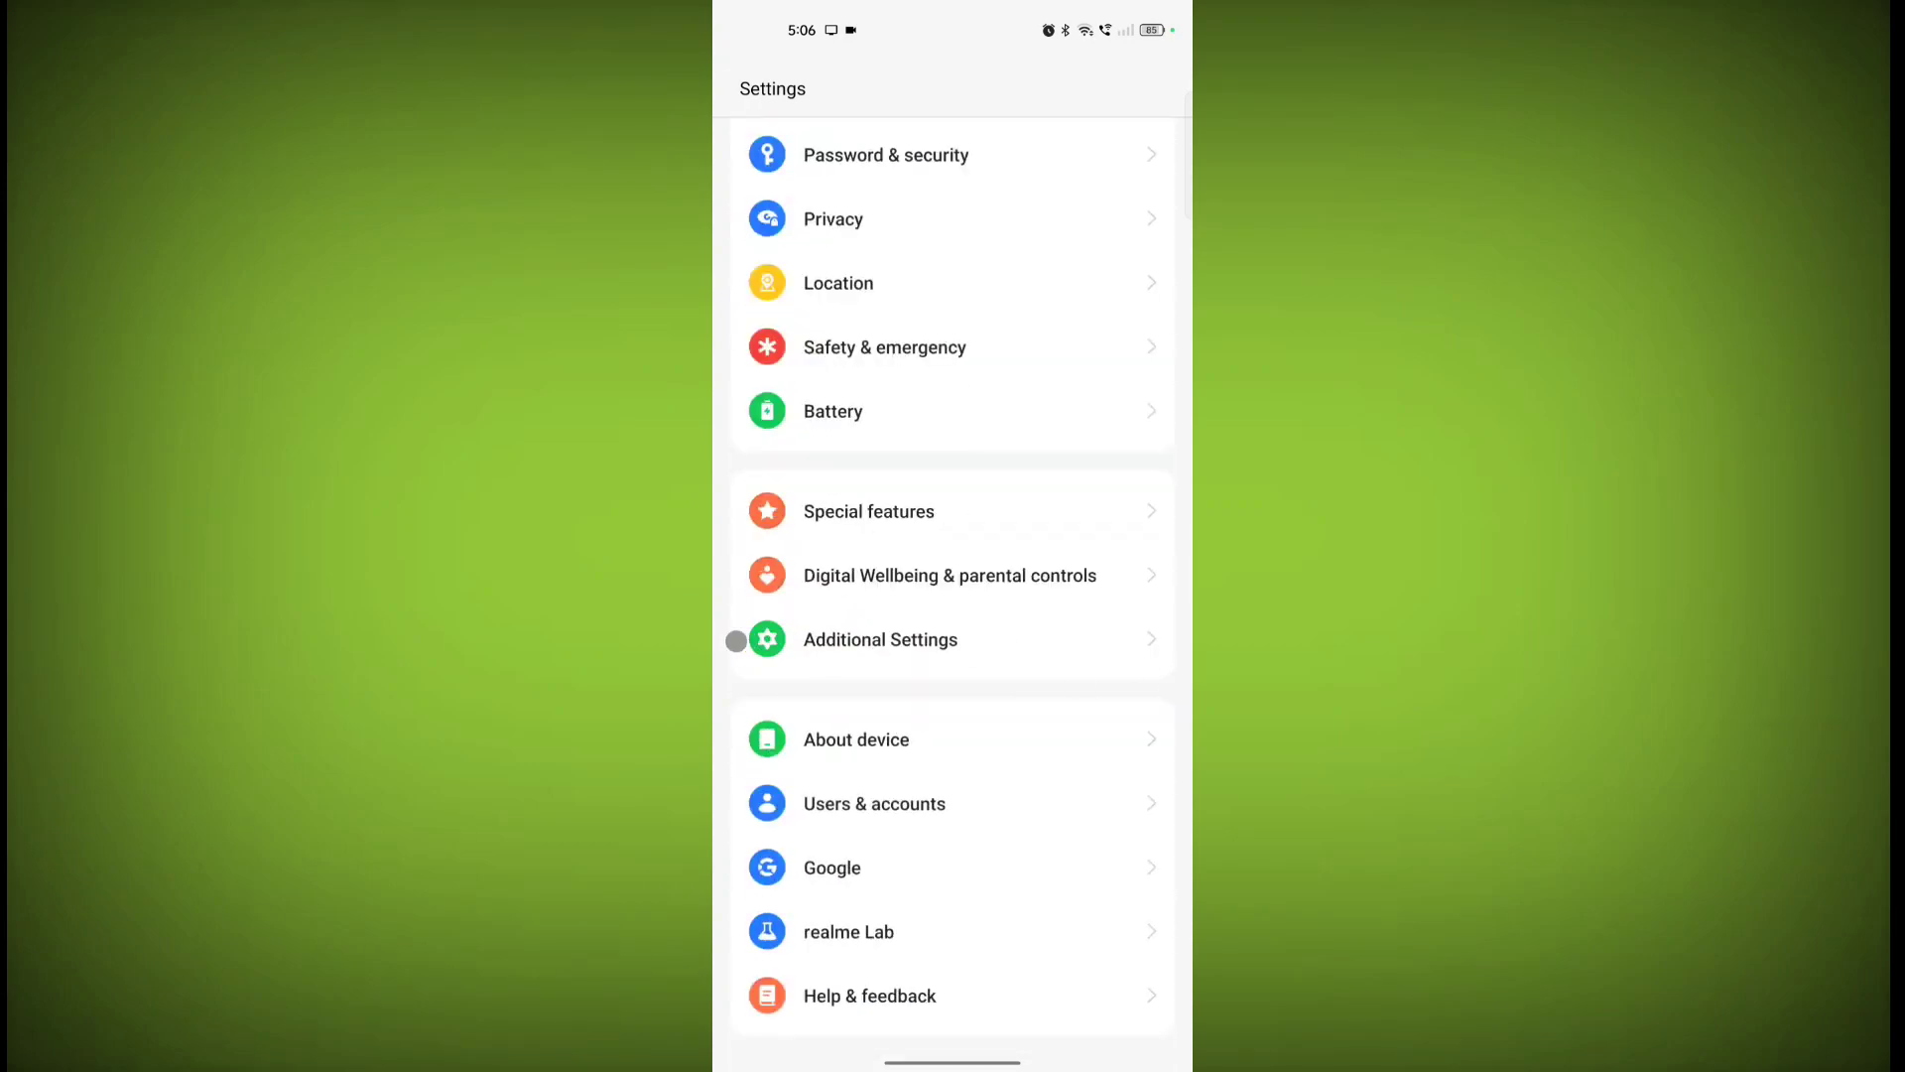
left_click(878, 639)
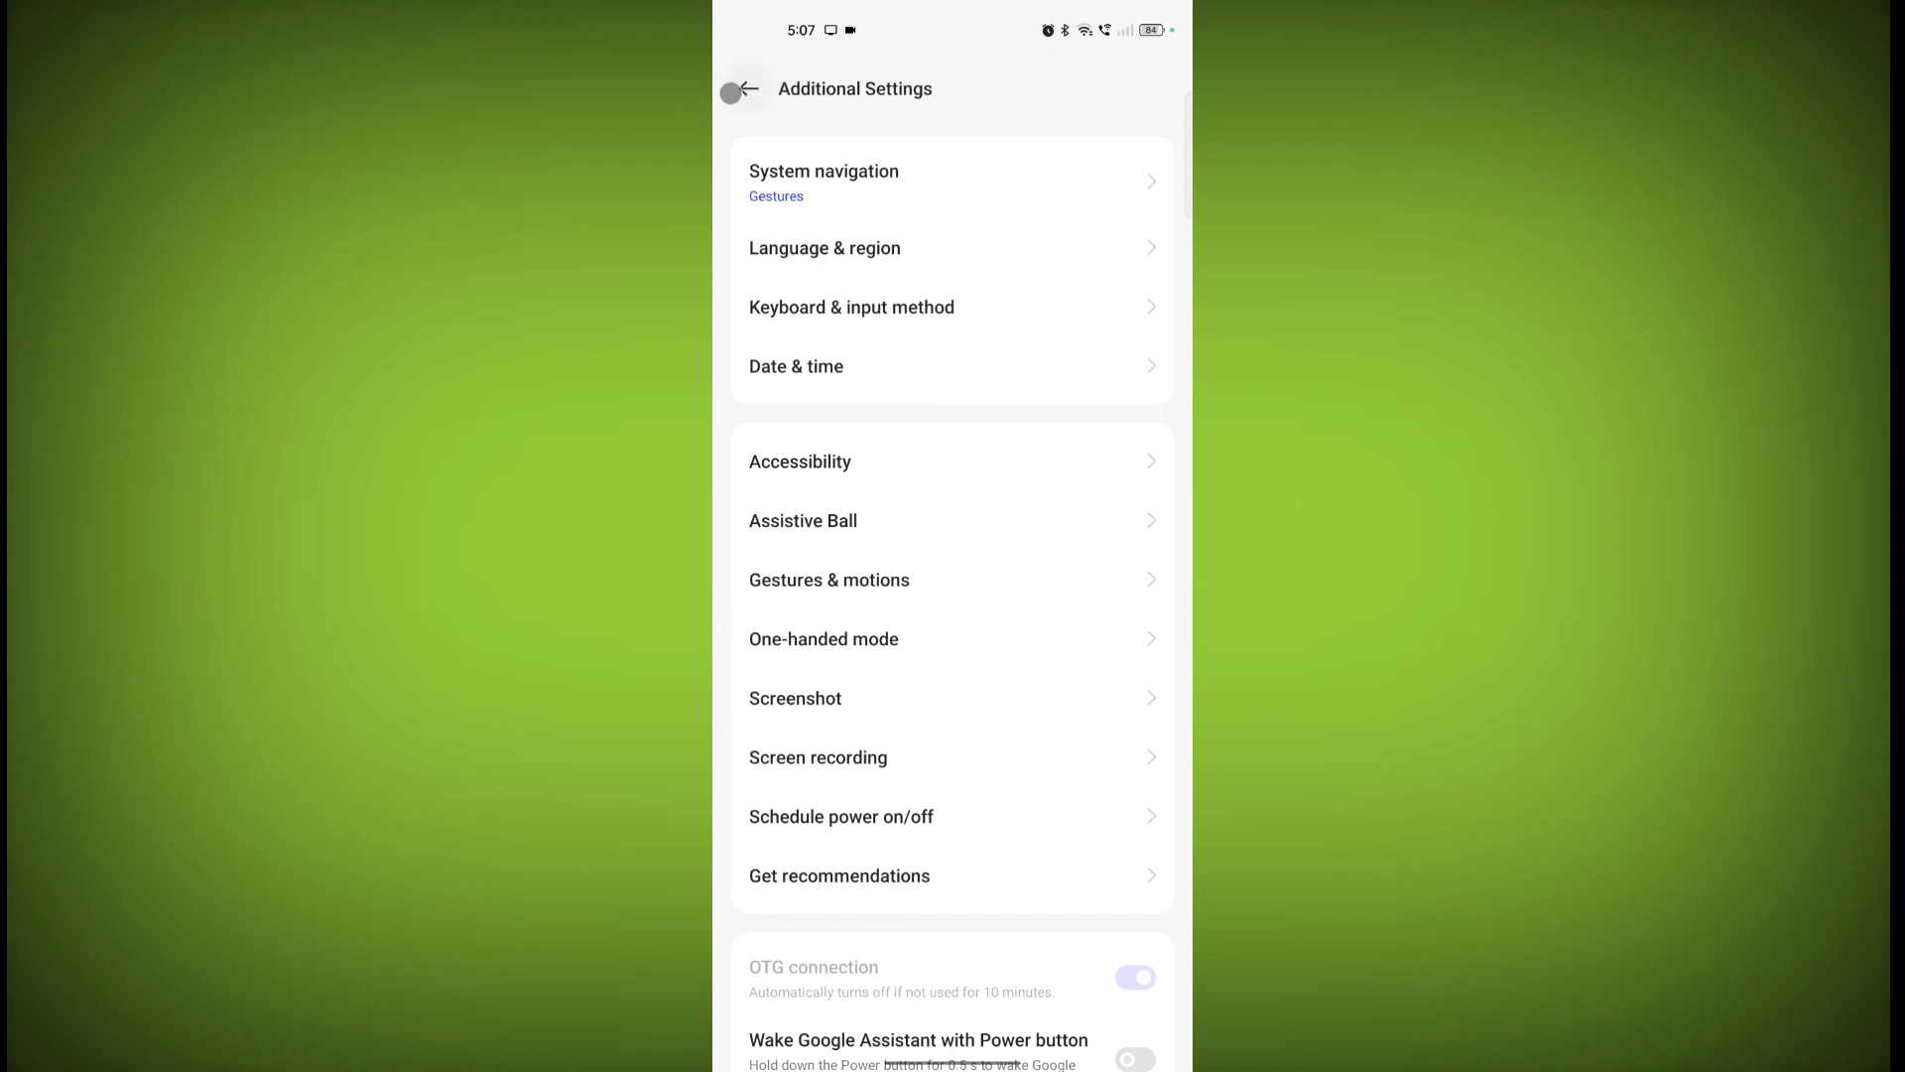
left_click(741, 88)
type("gestu")
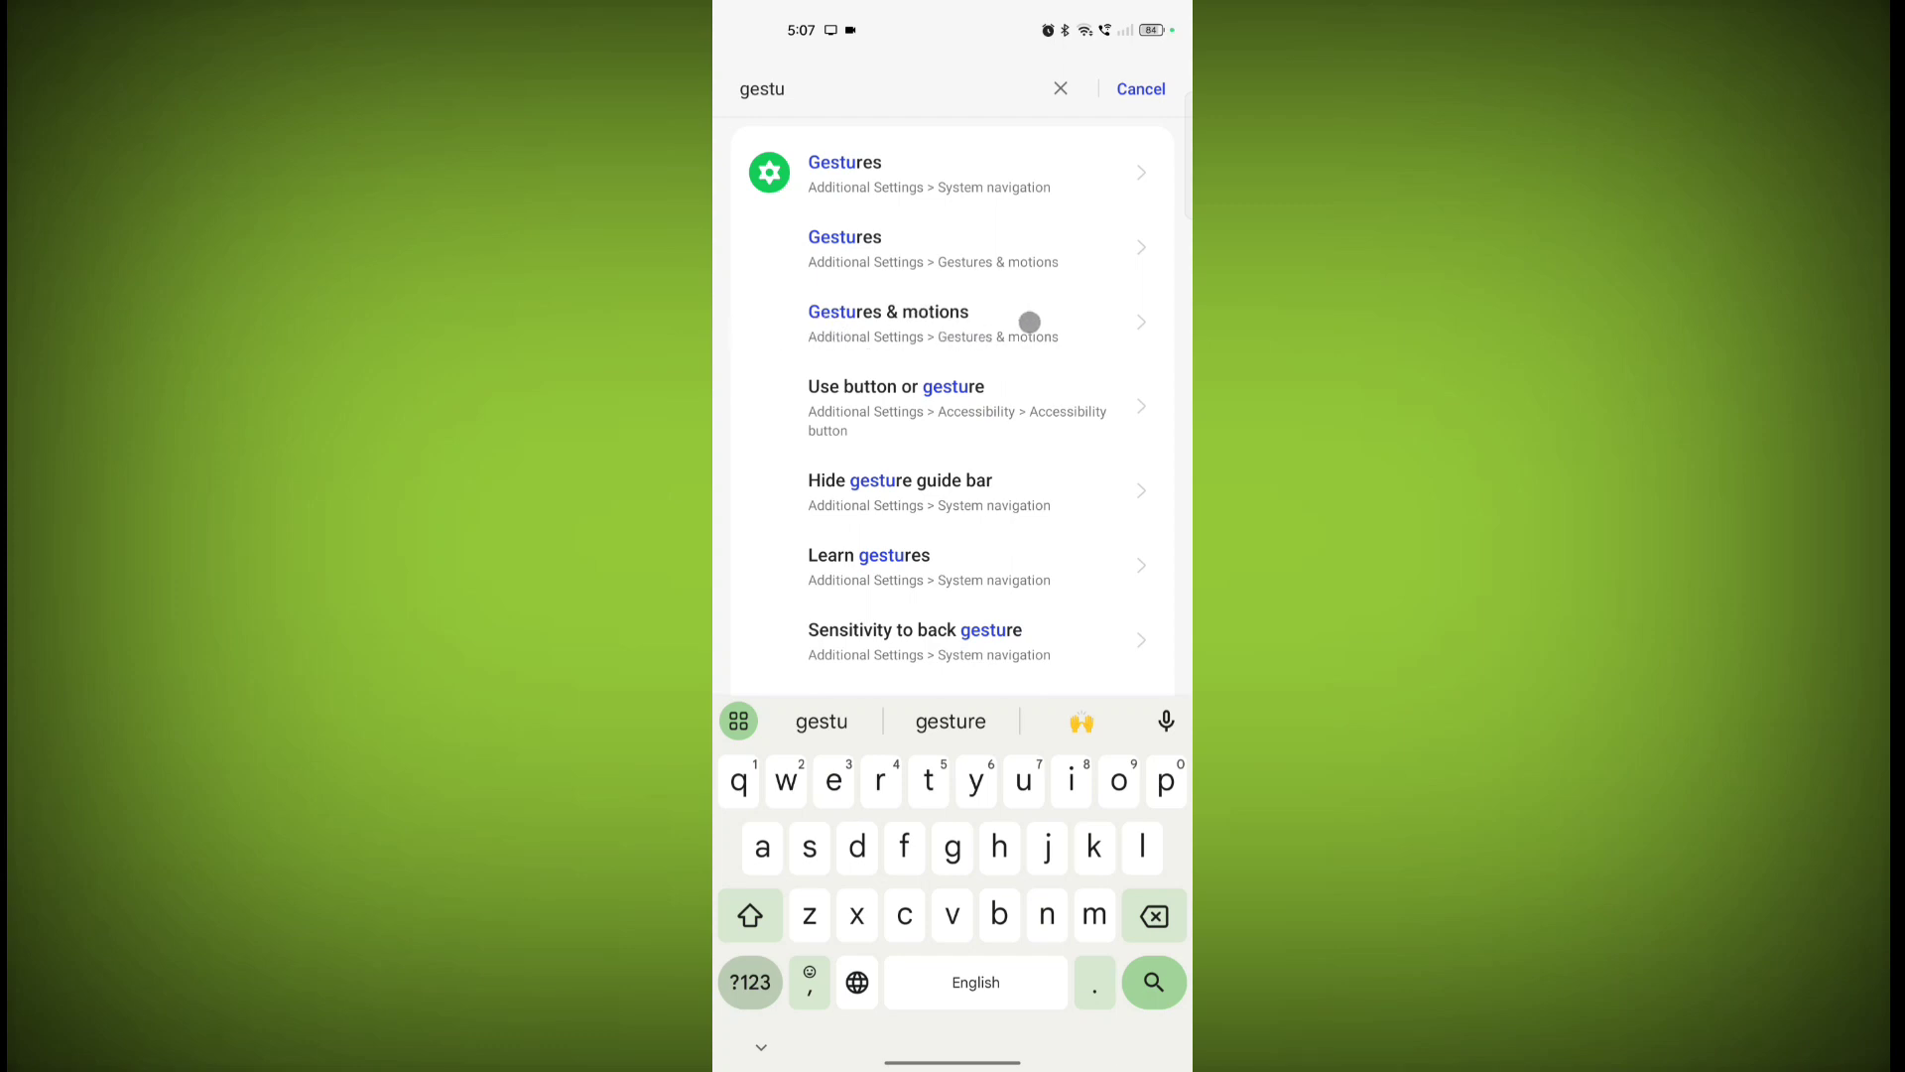
Step: From the Gestures & motions result, switch on 'Swipe down with 3 fingers to take screenshot'
left_click(887, 321)
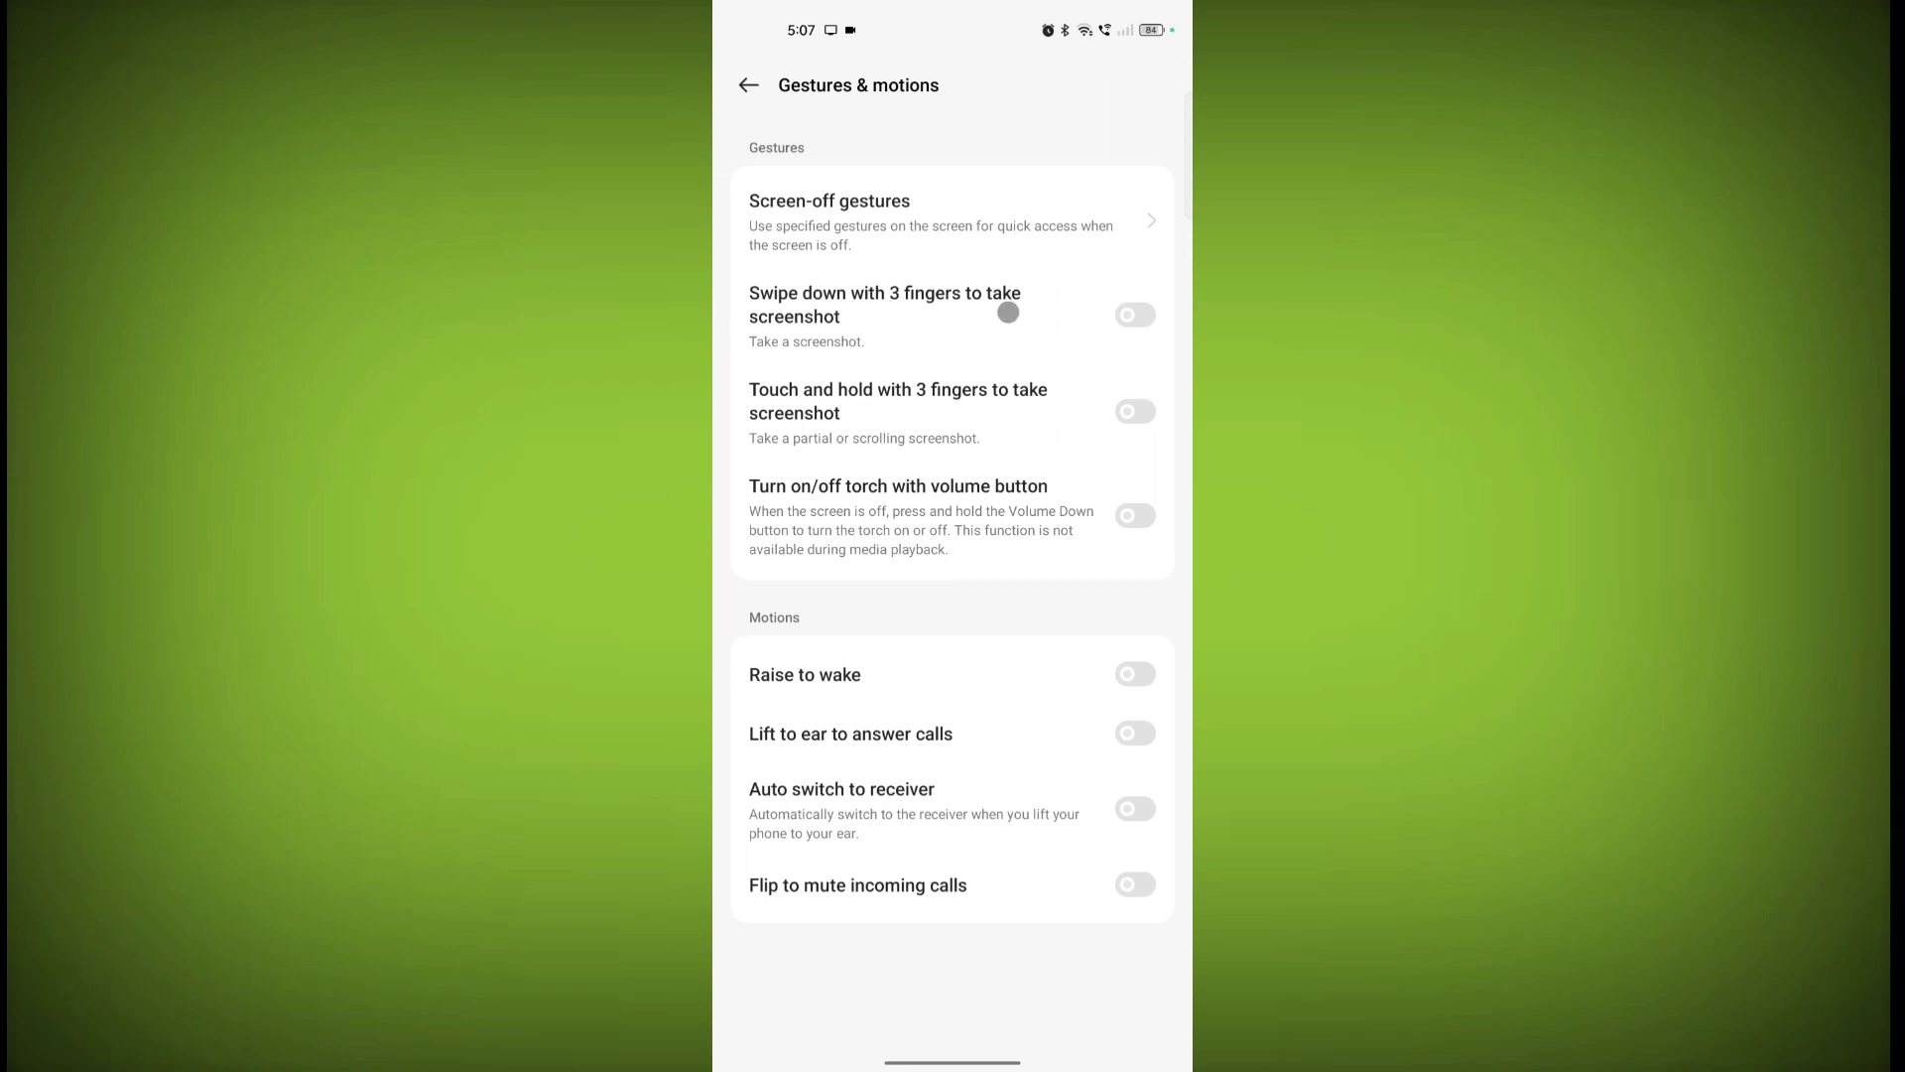
left_click(1133, 315)
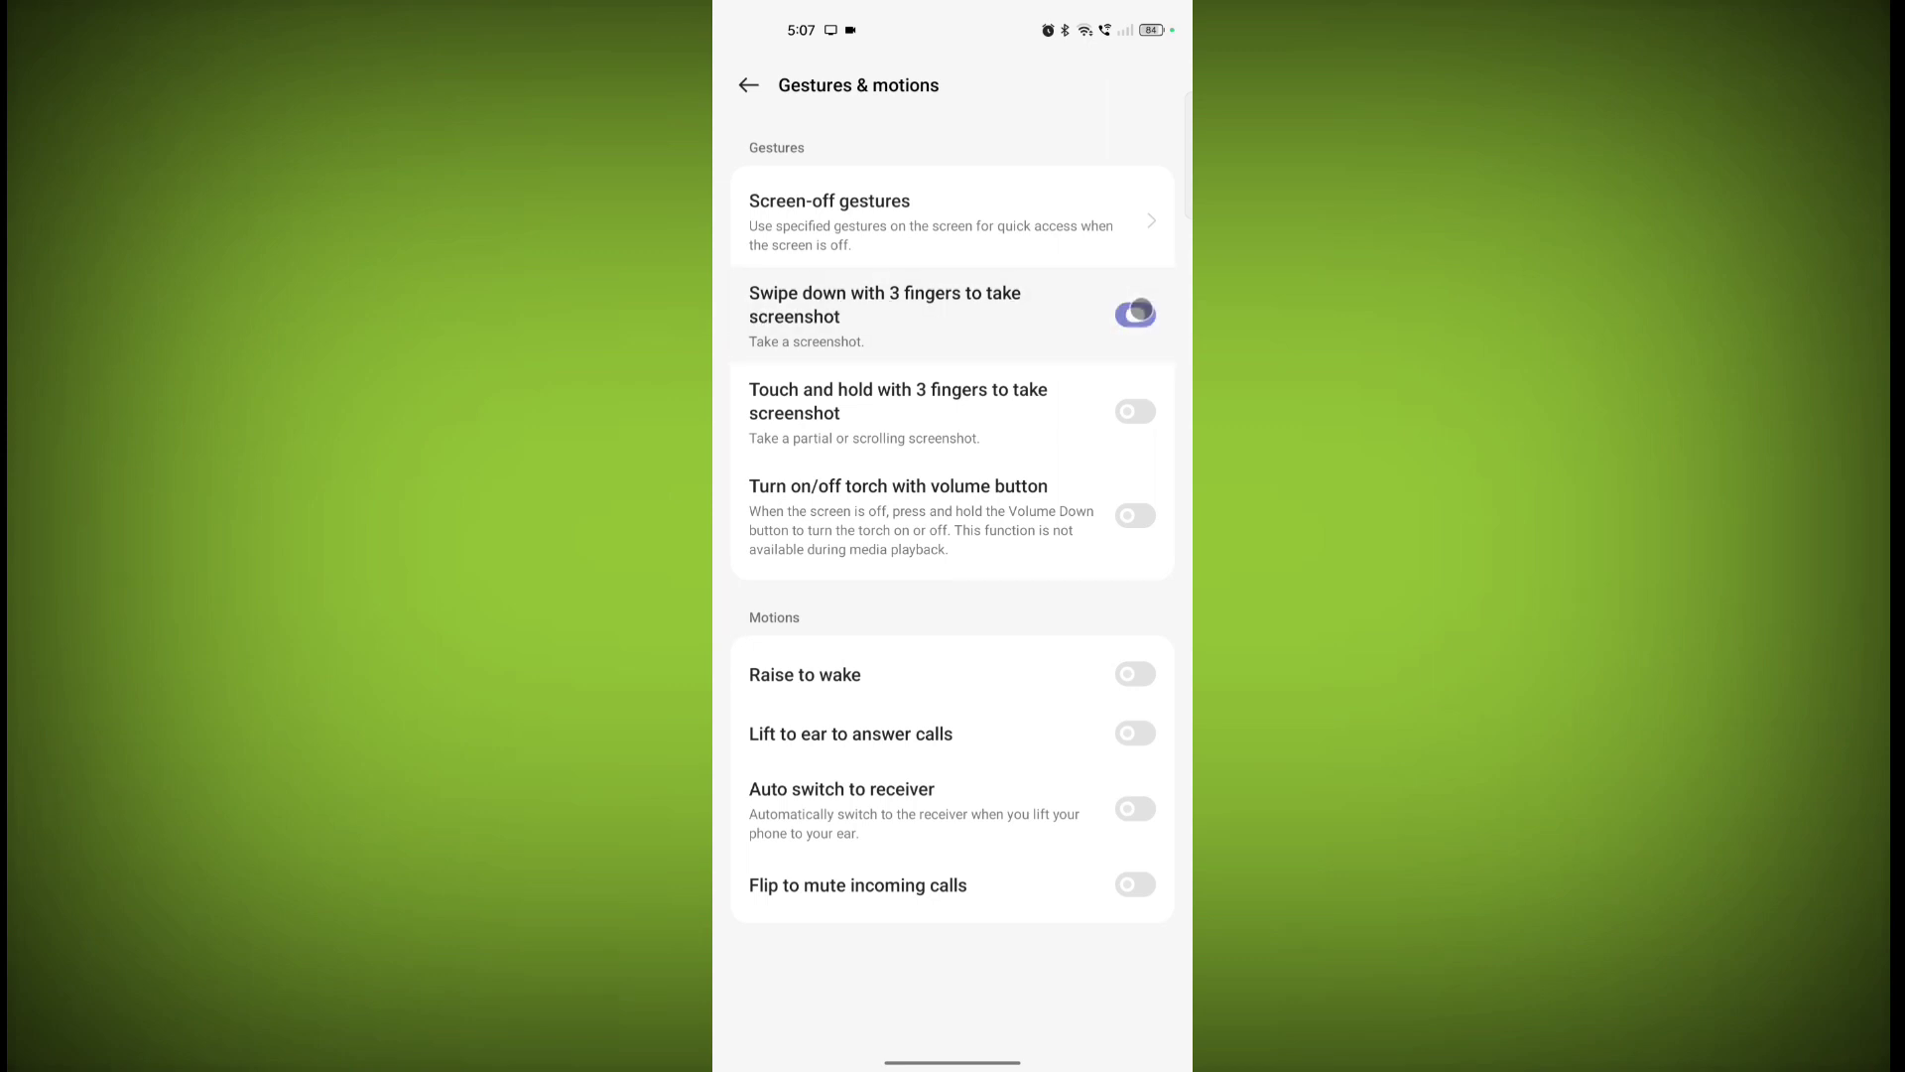
left_click(1134, 313)
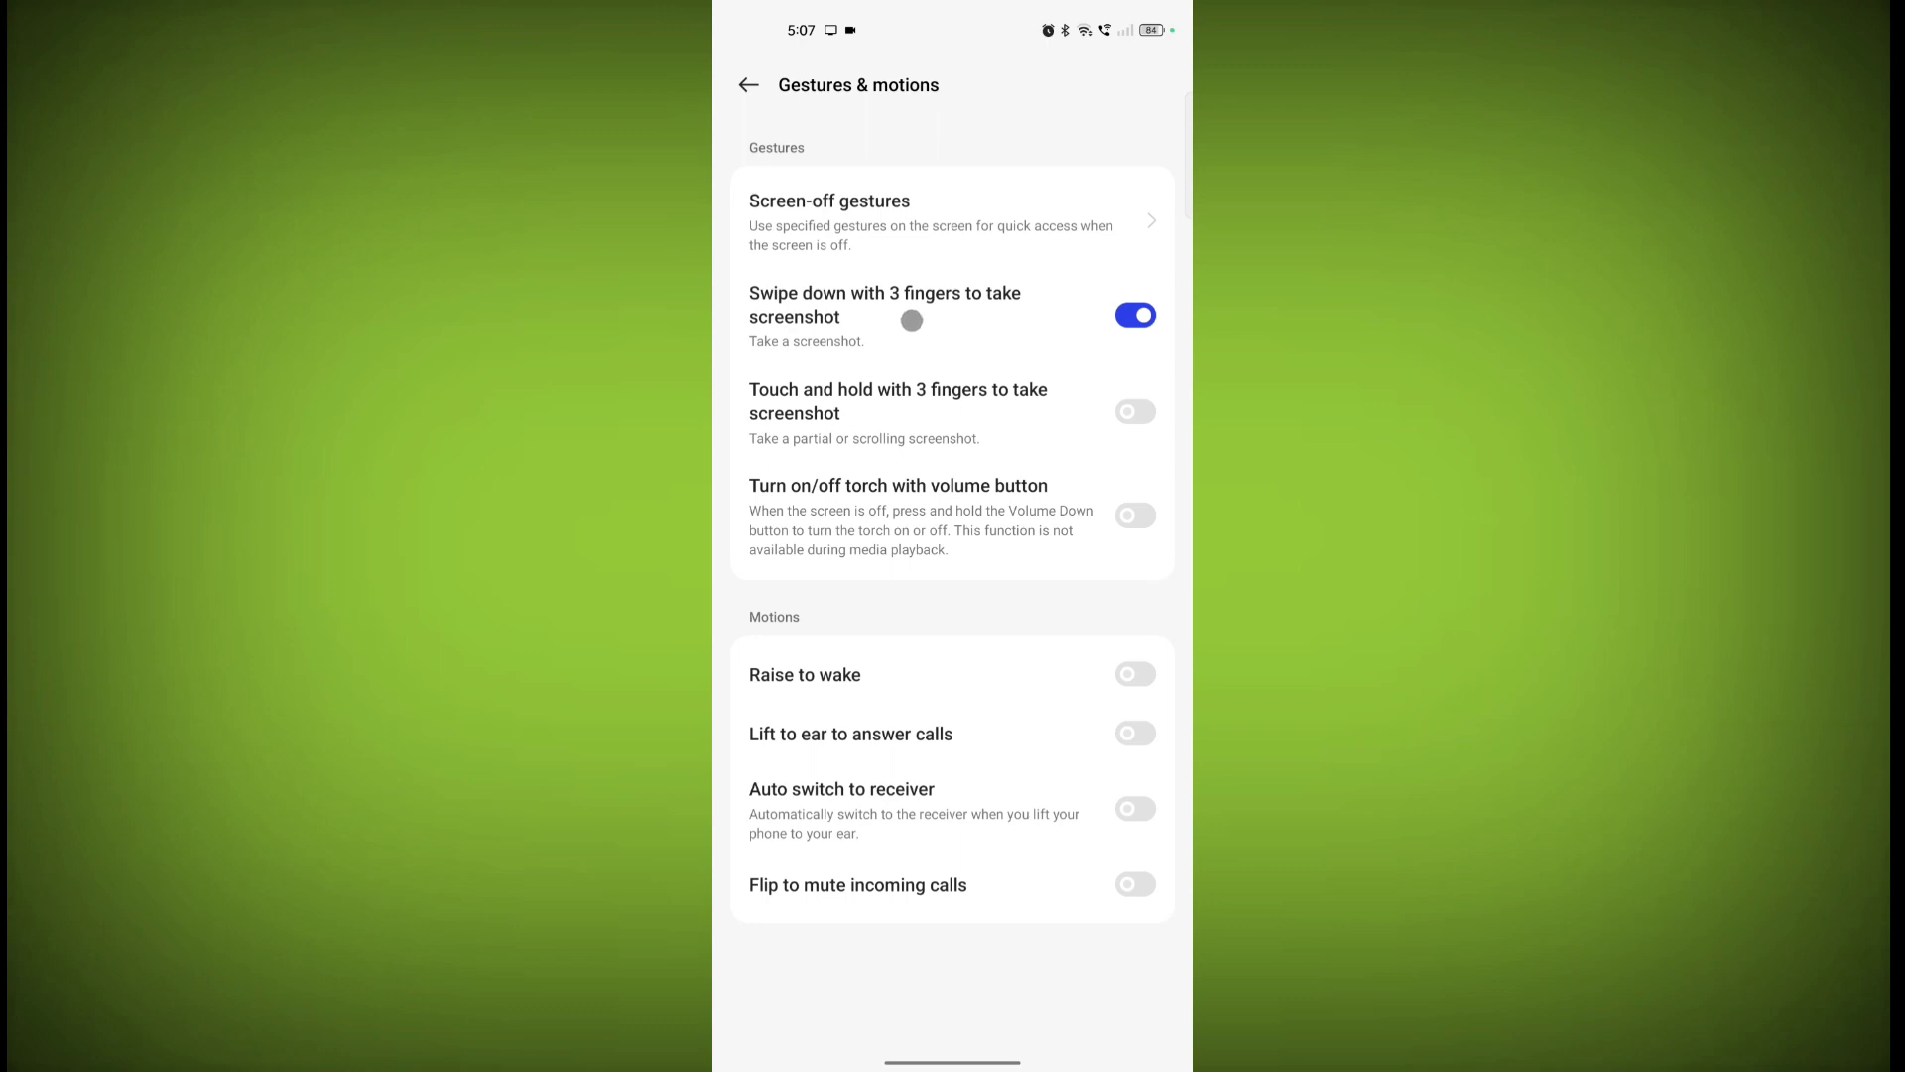